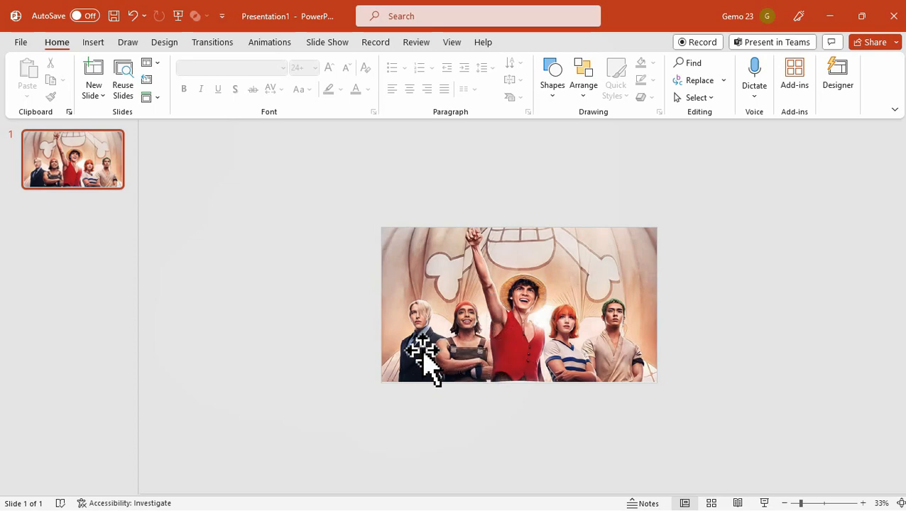
pyautogui.moveTo(612, 358)
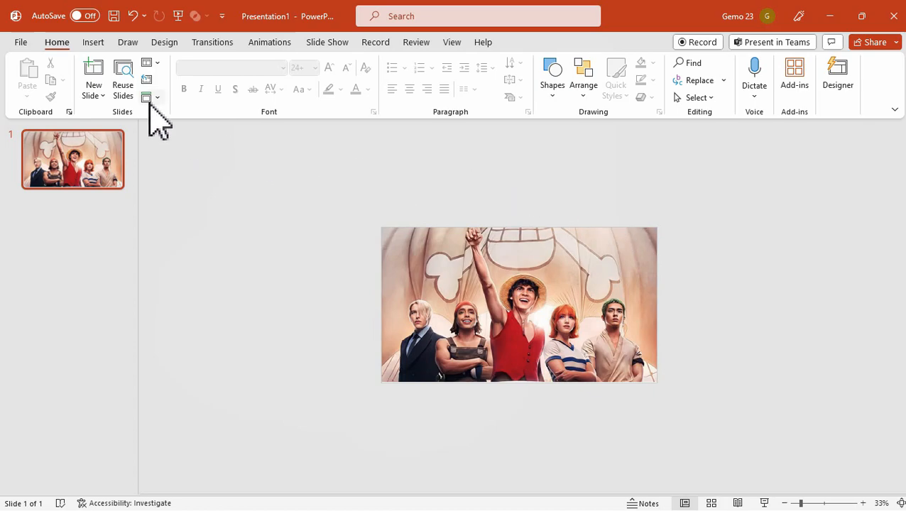
# Draw a 17.07-inch Oval circle over the group photo
pyautogui.click(93, 42)
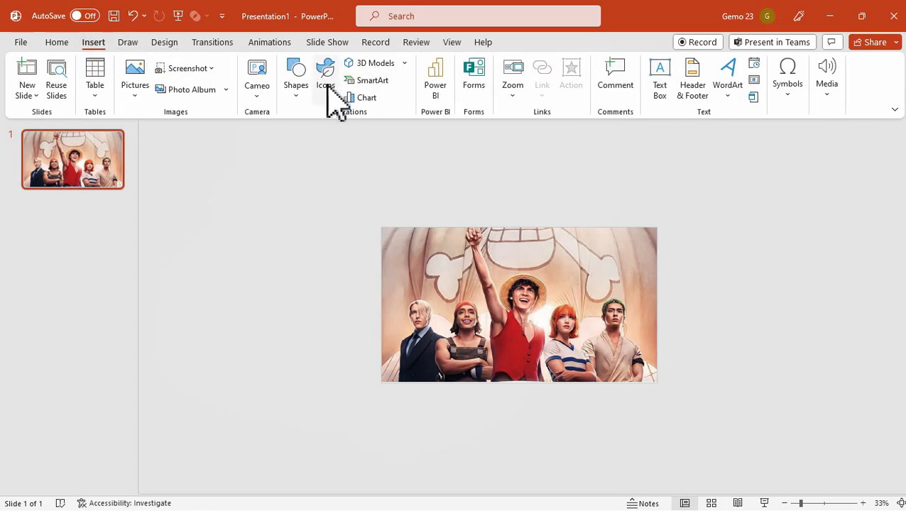
pyautogui.click(296, 75)
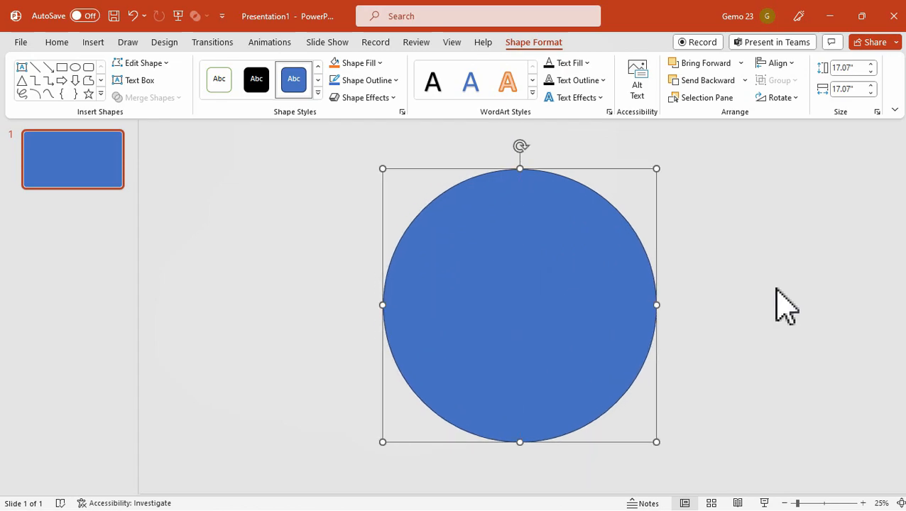
# Draw a rectangle of about 49.78 by 109.33 inches, stretched to cover the slide
pyautogui.click(93, 42)
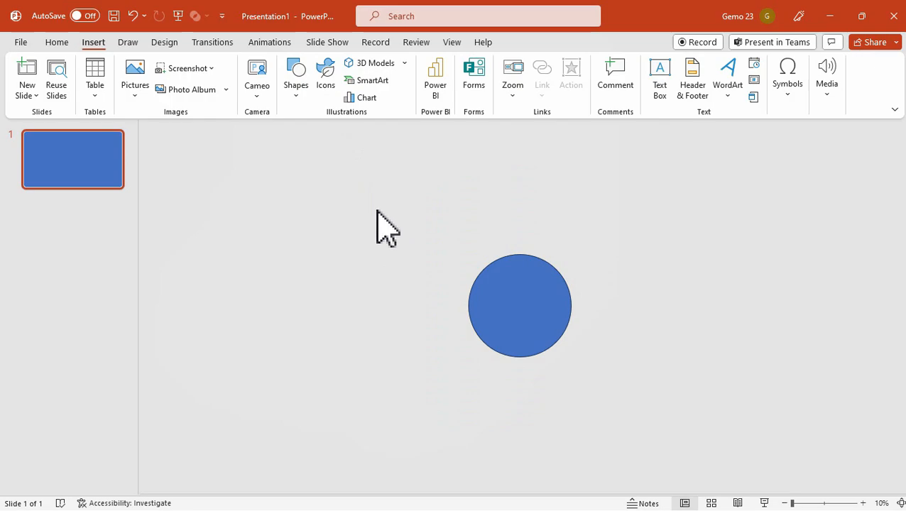
pyautogui.click(296, 74)
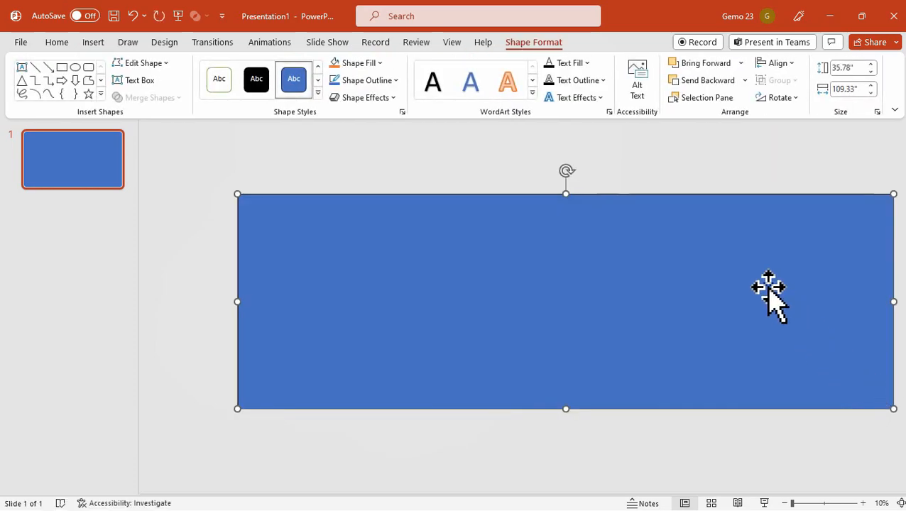
pyautogui.moveTo(767, 287); pyautogui.dragTo(637, 316)
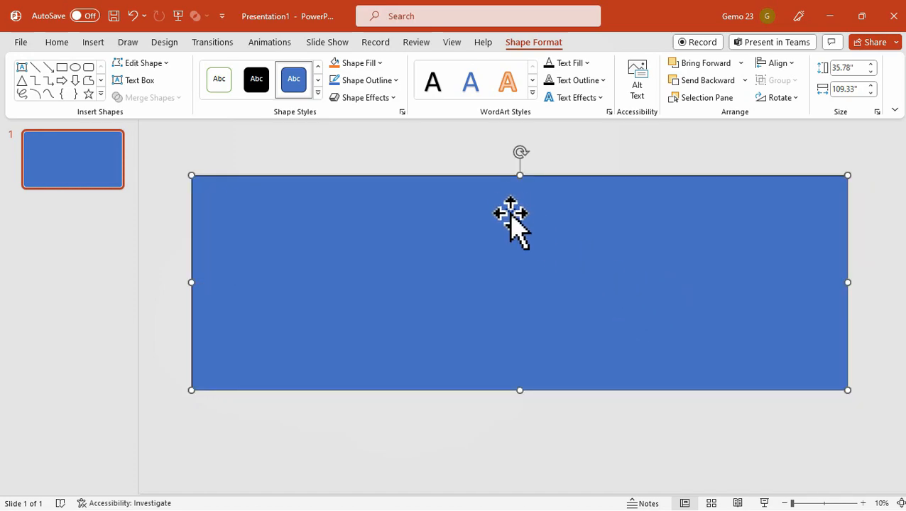
pyautogui.moveTo(520, 175); pyautogui.dragTo(520, 149)
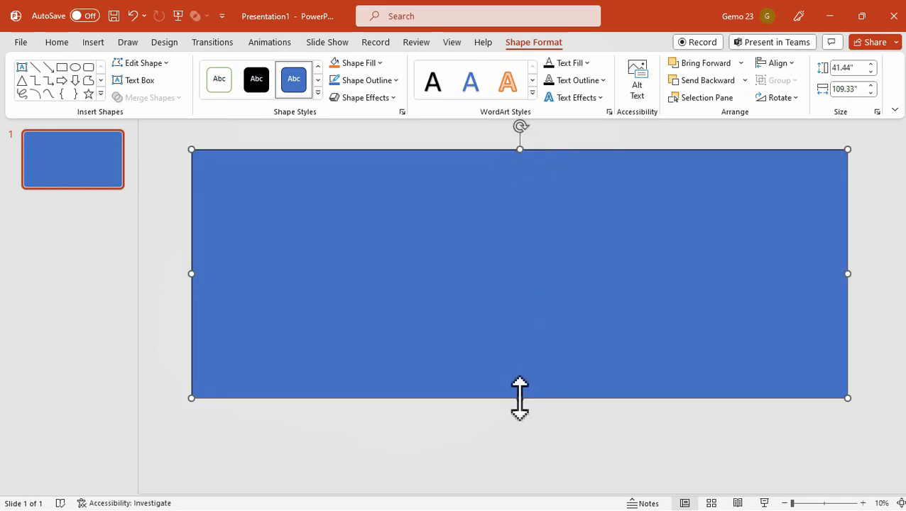
pyautogui.moveTo(520, 397); pyautogui.dragTo(519, 447)
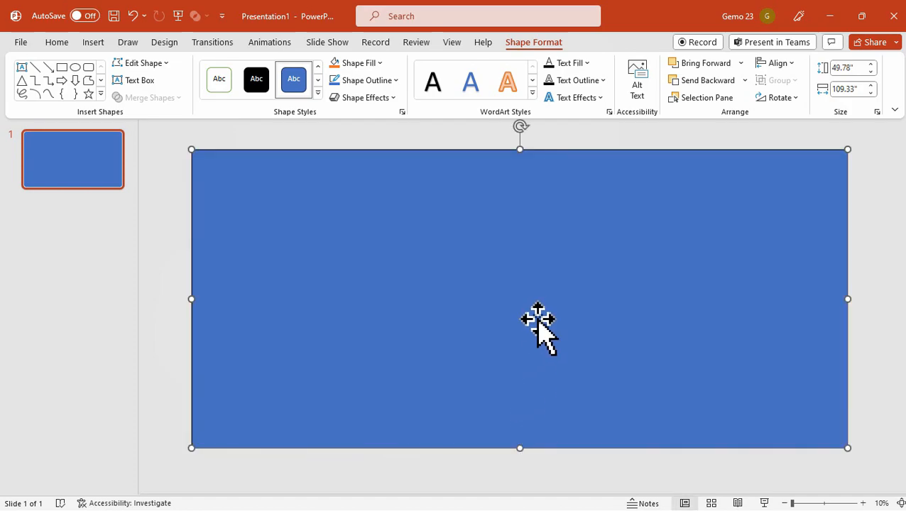
pyautogui.click(57, 42)
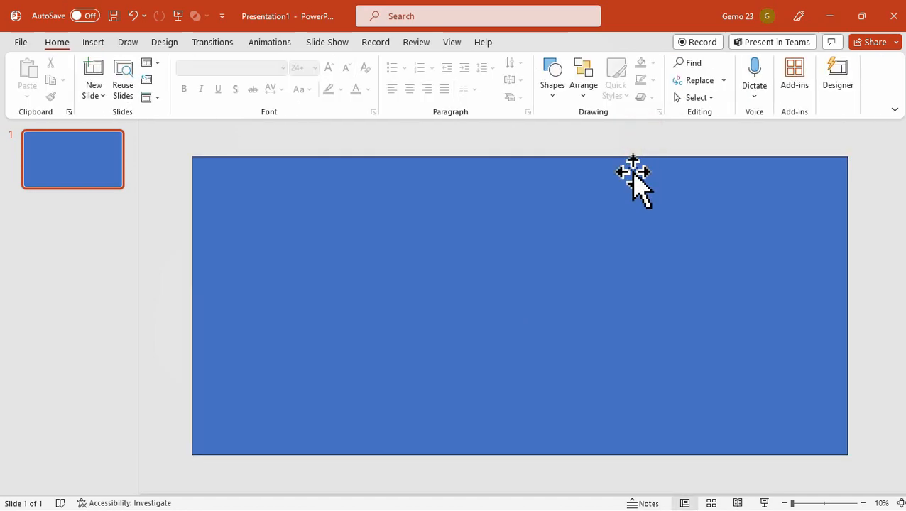
pyautogui.moveTo(469, 263); pyautogui.dragTo(572, 348)
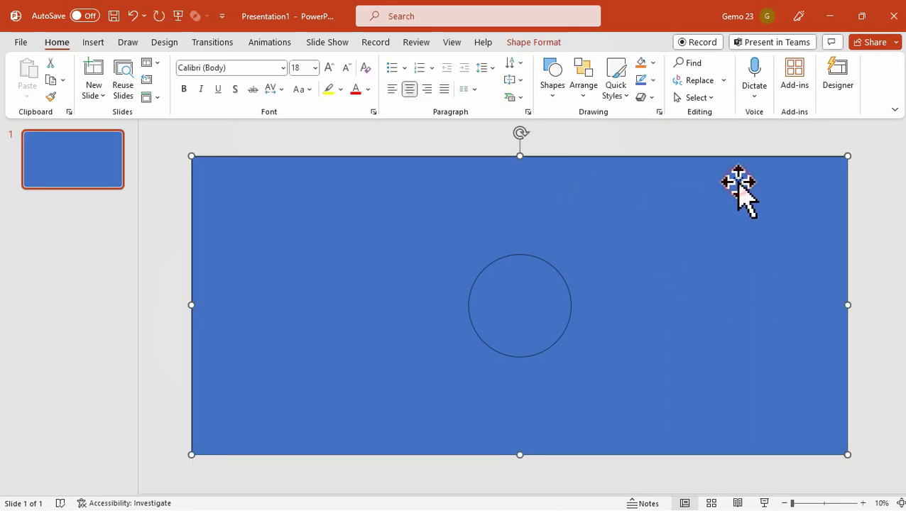
# Select the rectangle and circle together and subtract the circle to cut the hole
pyautogui.click(519, 305)
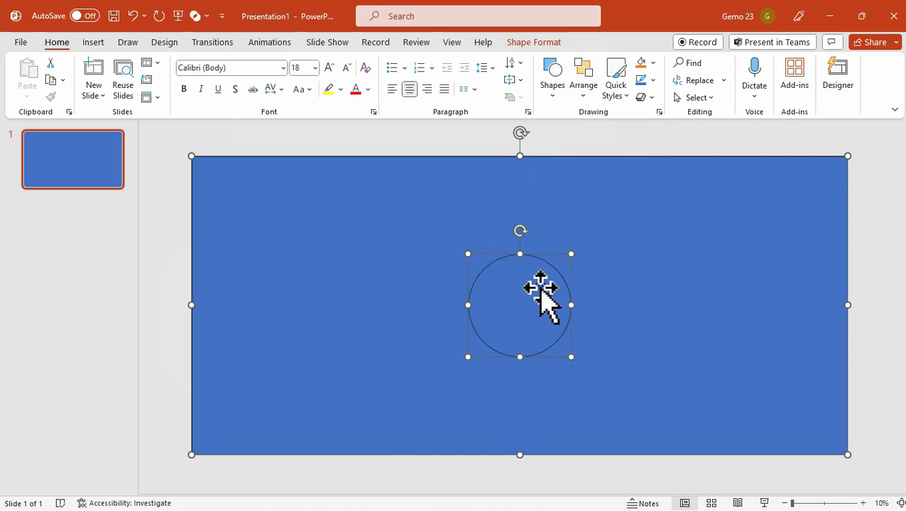
pyautogui.click(145, 98)
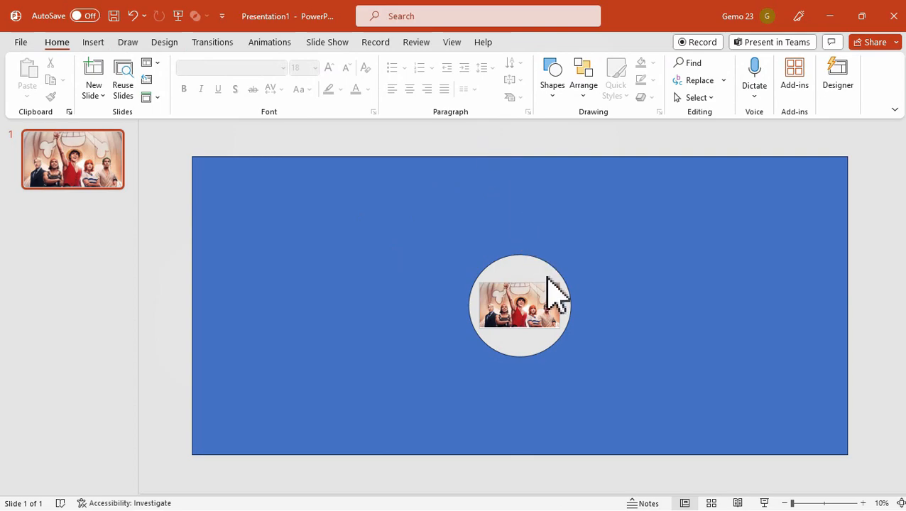
pyautogui.click(583, 75)
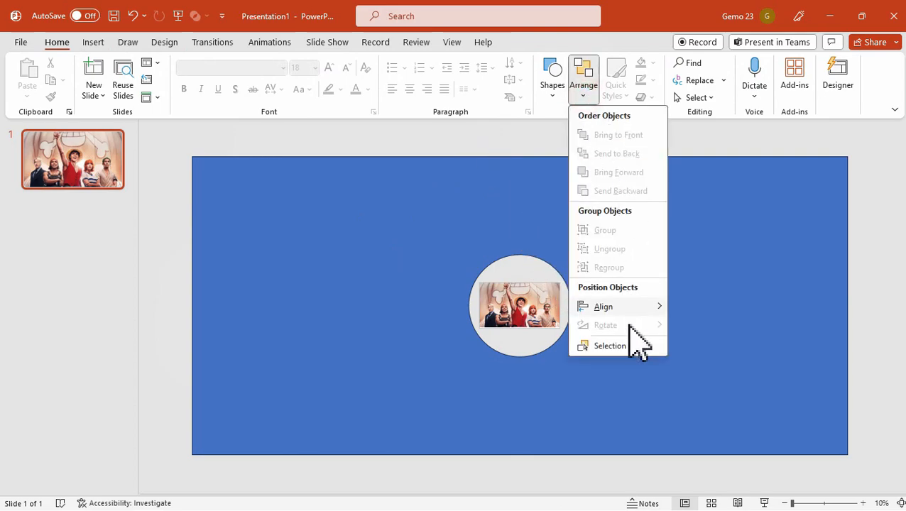
# Pick Freeform: Shape 8 in the Selection Pane and open its fill settings
pyautogui.click(609, 346)
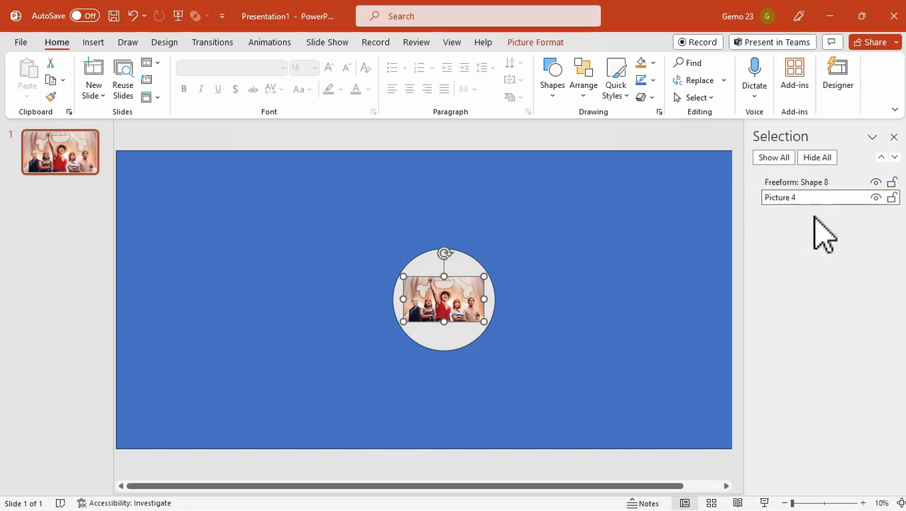
pyautogui.click(796, 182)
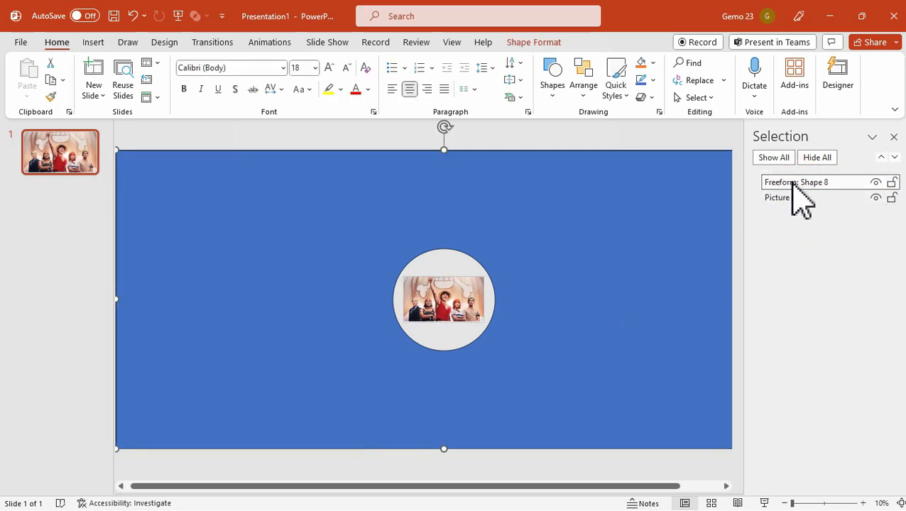
pyautogui.doubleClick(795, 182)
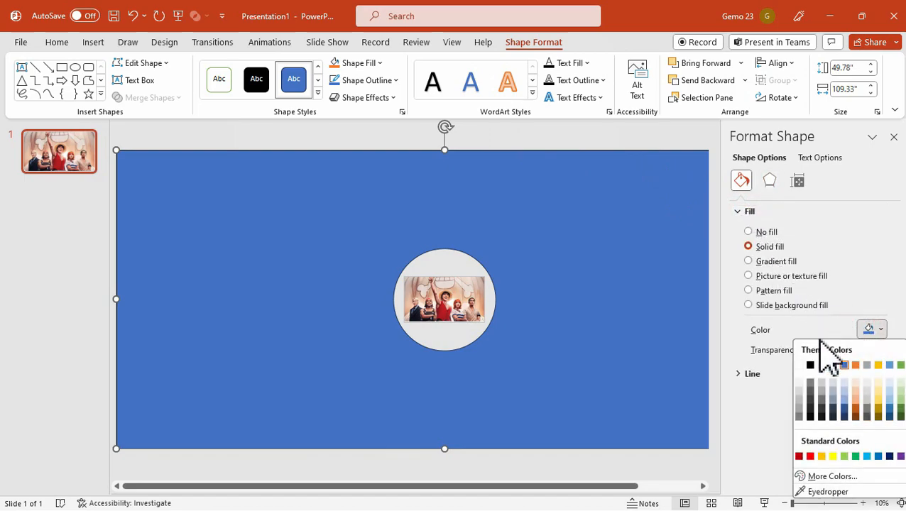
# Fill the cutout frame dark gray at 18% transparency and close the pane
pyautogui.click(810, 365)
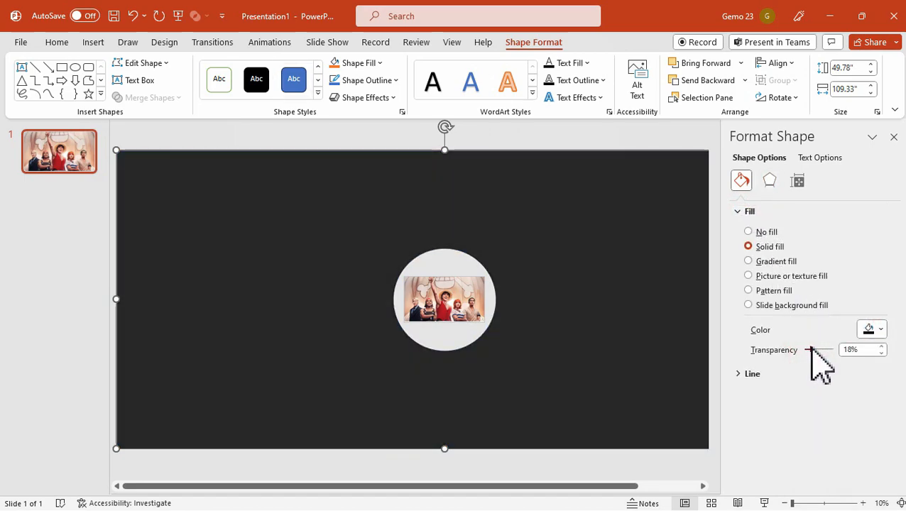
pyautogui.click(861, 349)
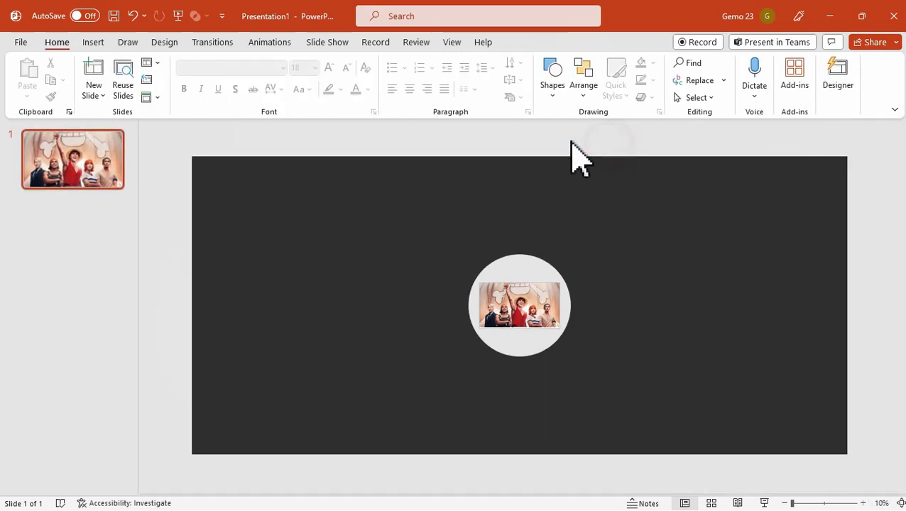
# Duplicate the first slide into six, each with the hole over a different character
pyautogui.rightClick(73, 158)
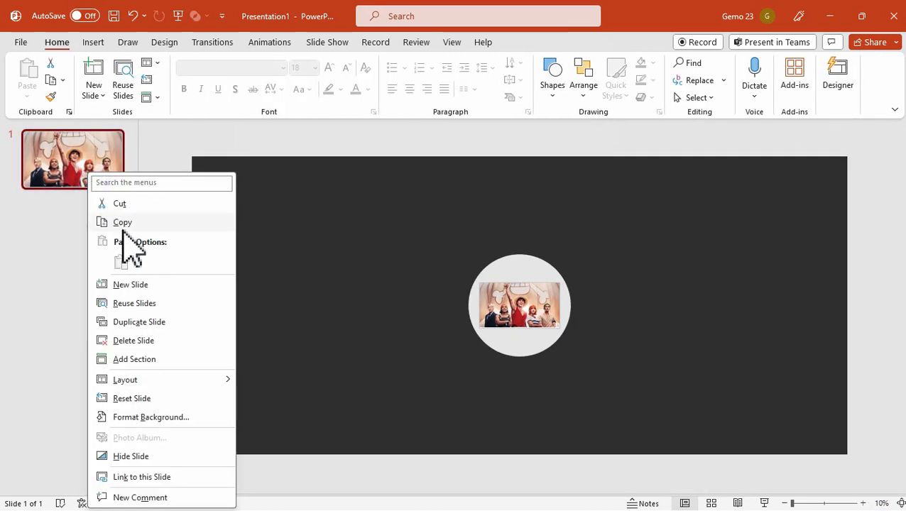
pyautogui.click(138, 321)
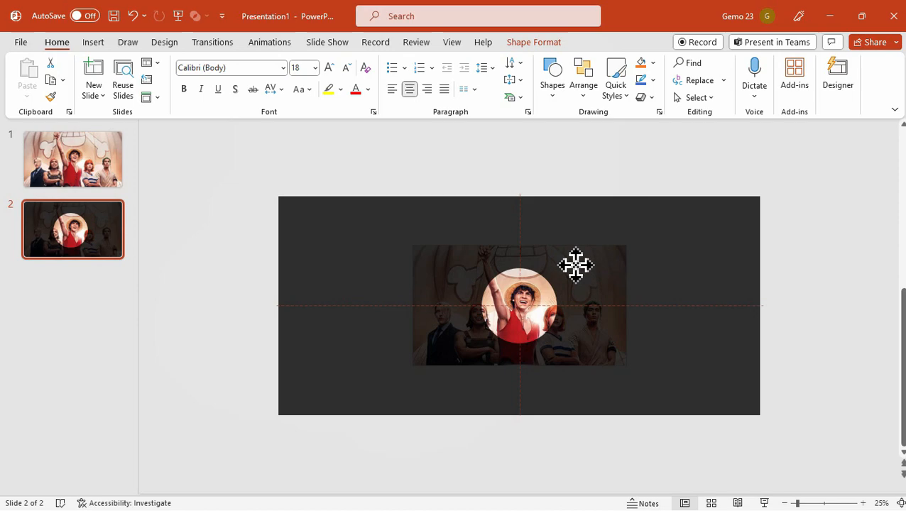
pyautogui.click(585, 277)
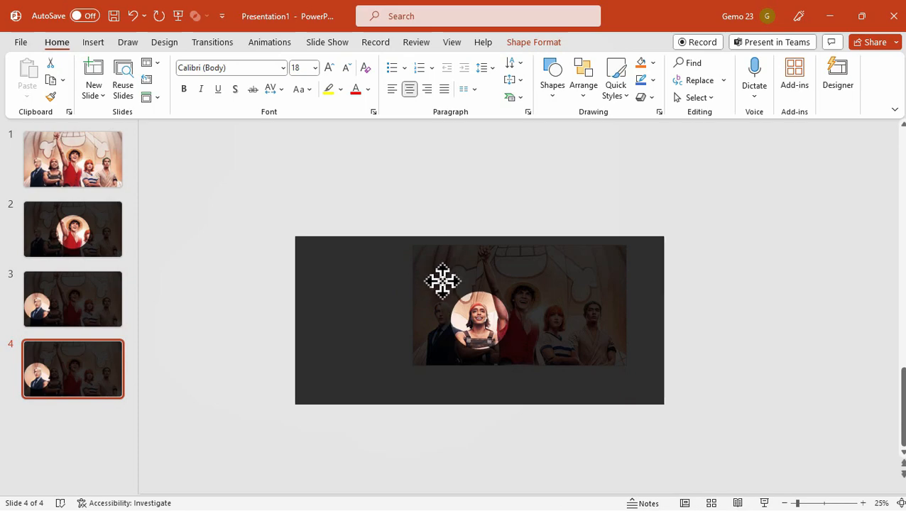
pyautogui.click(475, 305)
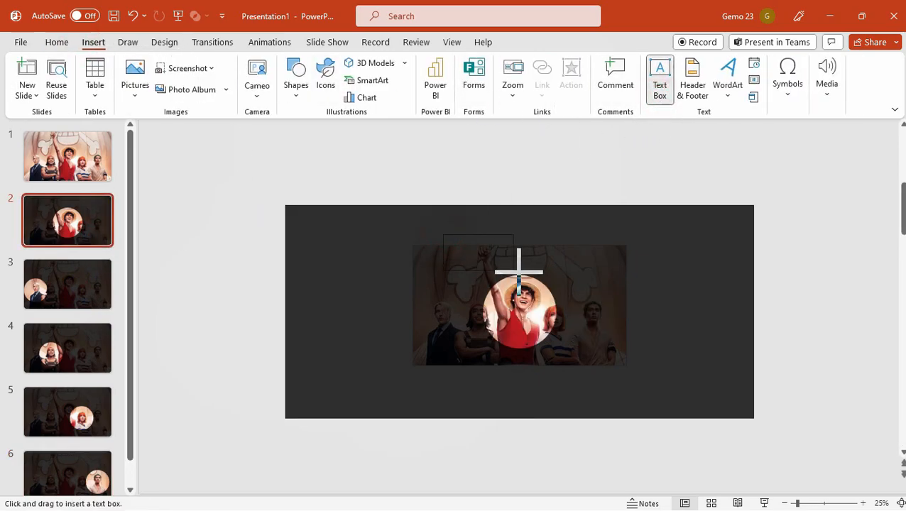
# Add a LUFFY text box above the circle in Bebas Neue, size 115
pyautogui.moveTo(443, 236); pyautogui.dragTo(584, 276)
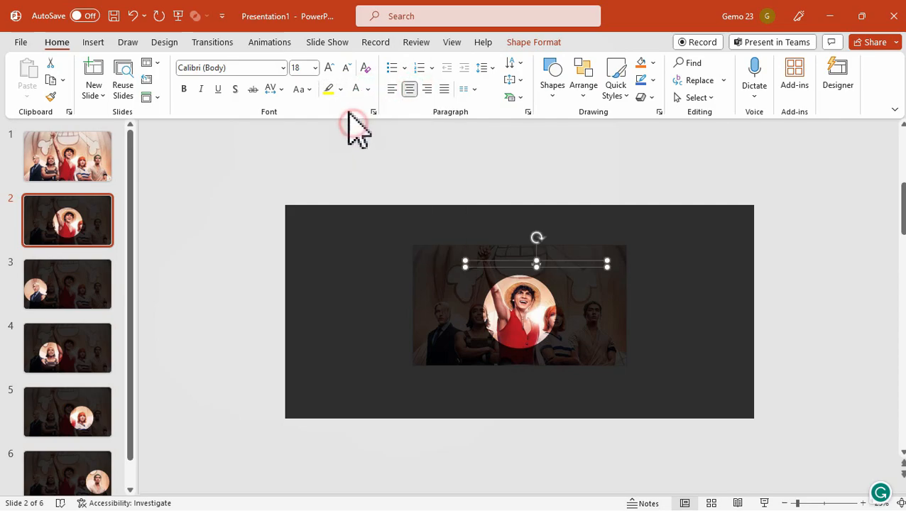
pyautogui.click(328, 67)
pyautogui.write('LUFFY')
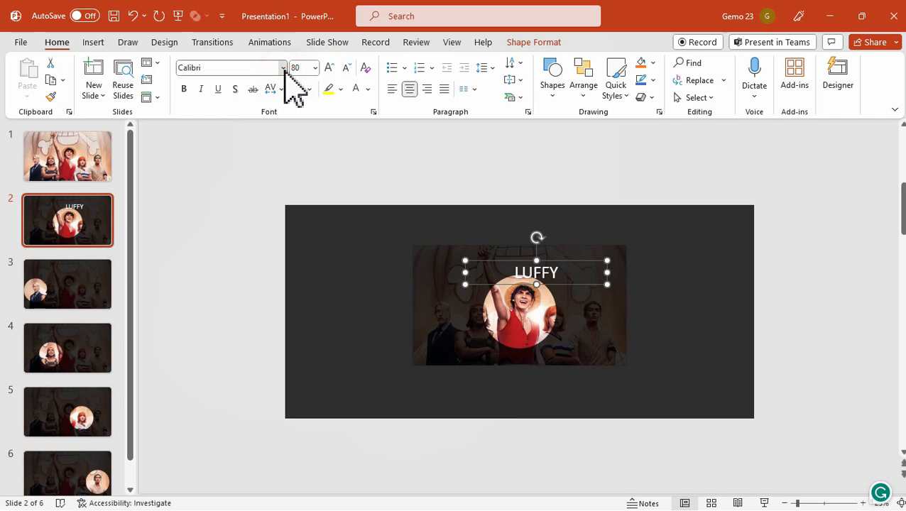
pyautogui.click(283, 67)
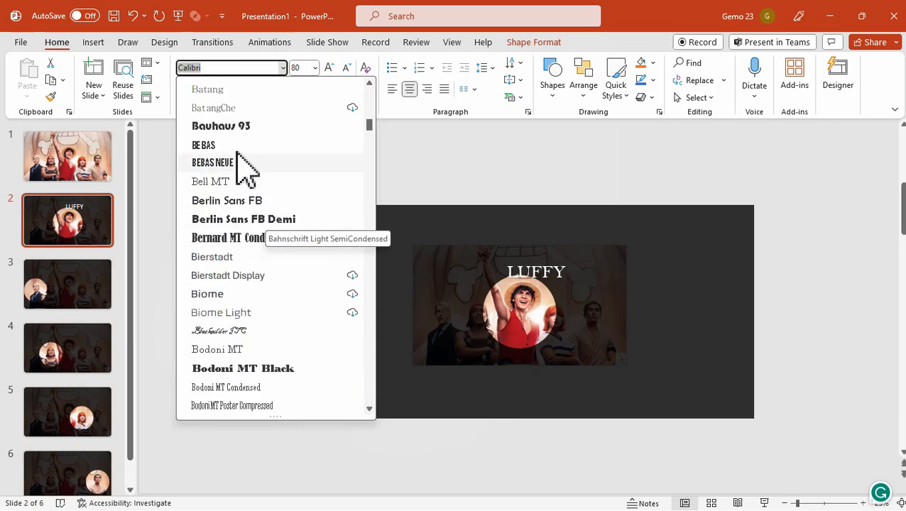
pyautogui.click(212, 162)
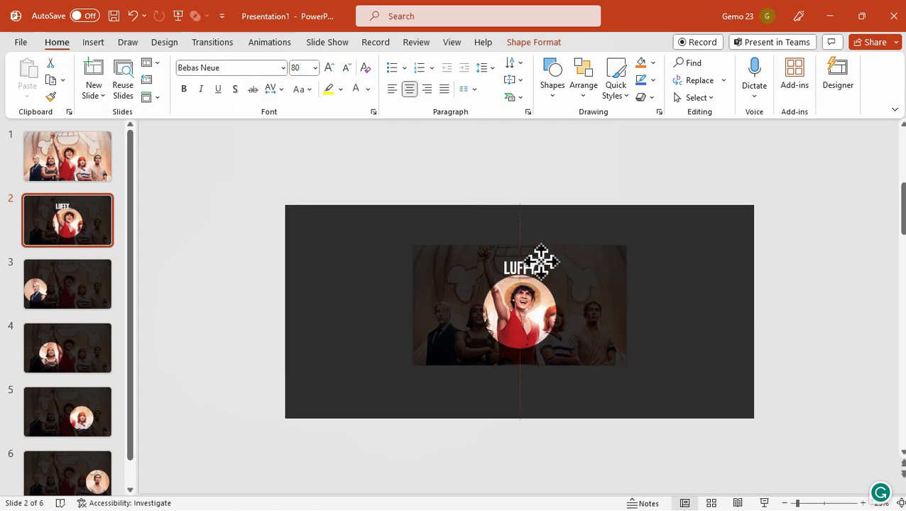
pyautogui.click(519, 266)
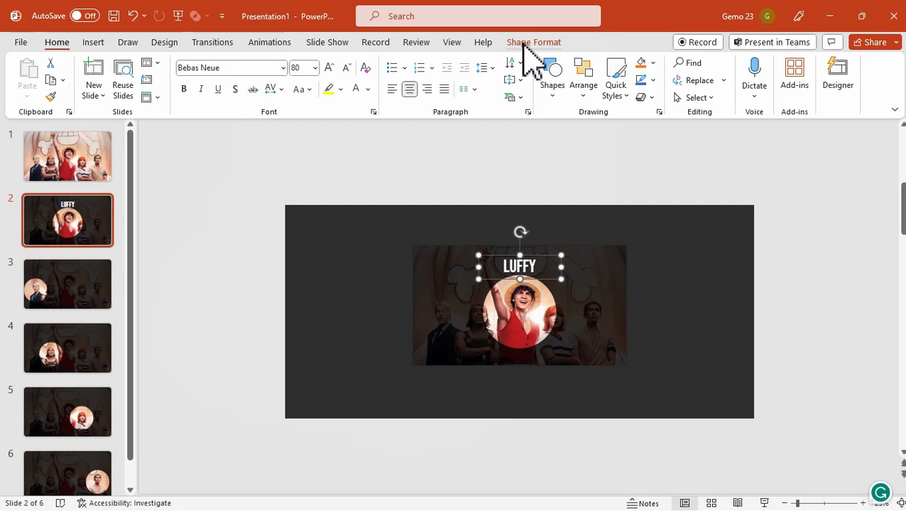
pyautogui.write('115')
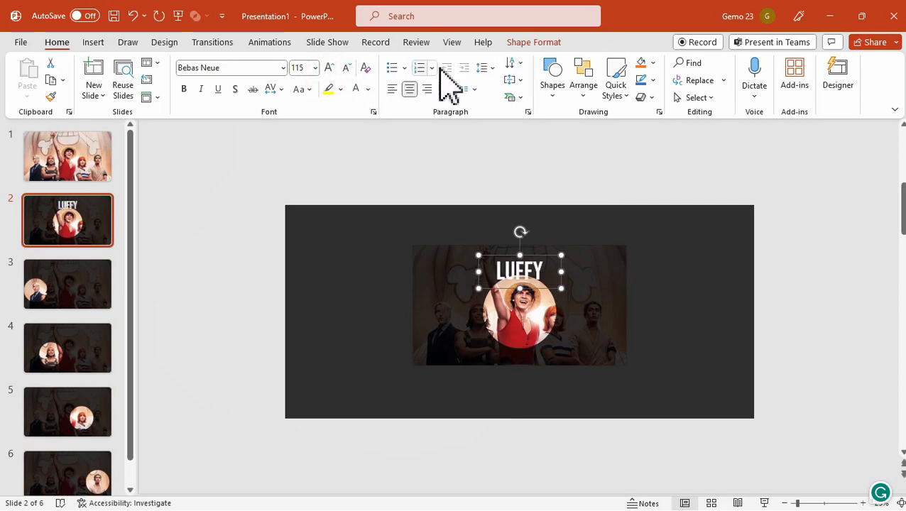
# Curve the LUFFY label with the Arch transform and enlarge it above the circle
pyautogui.click(533, 42)
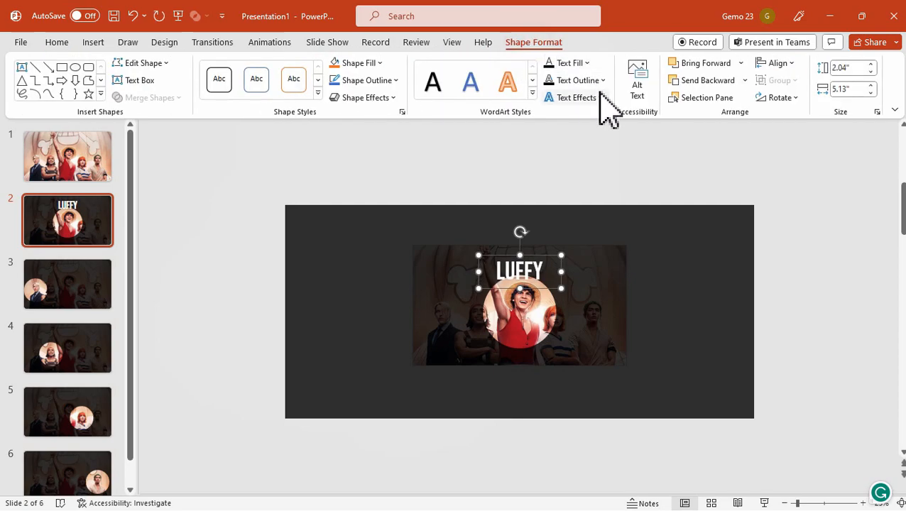
pyautogui.click(573, 97)
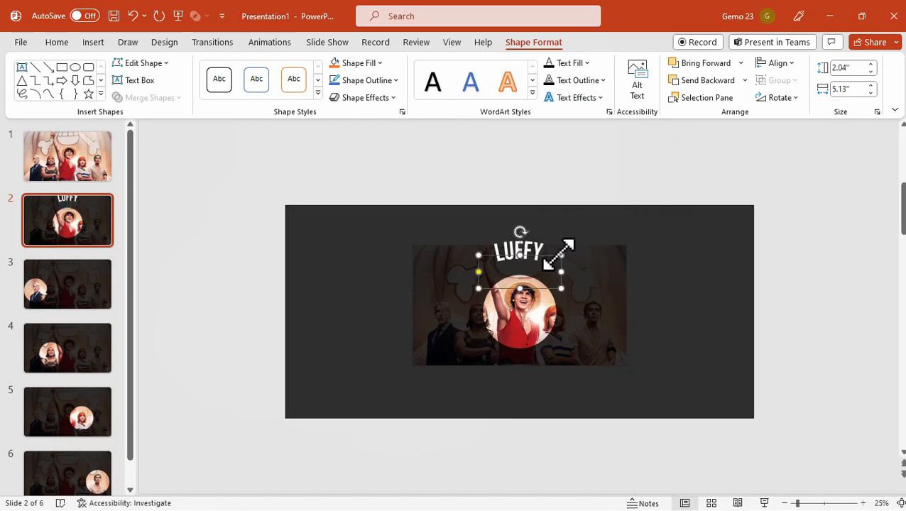
pyautogui.moveTo(518, 251); pyautogui.dragTo(529, 265)
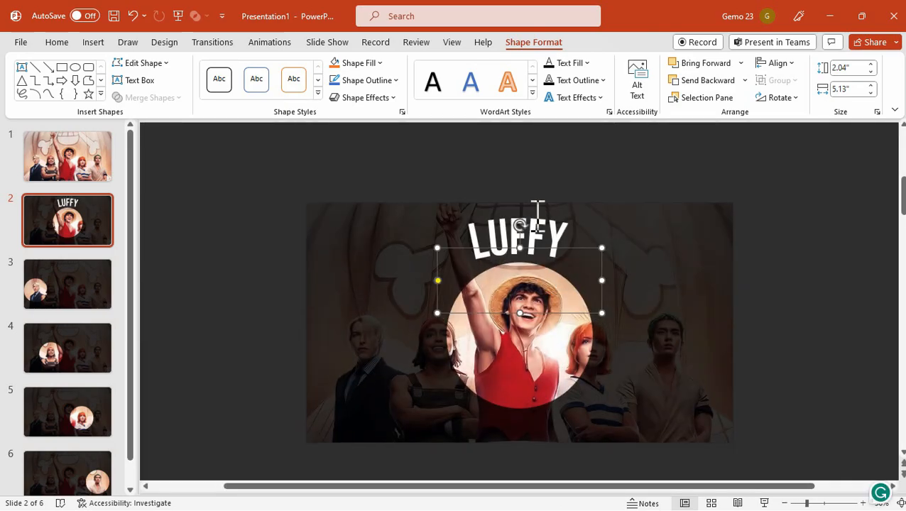
pyautogui.click(57, 41)
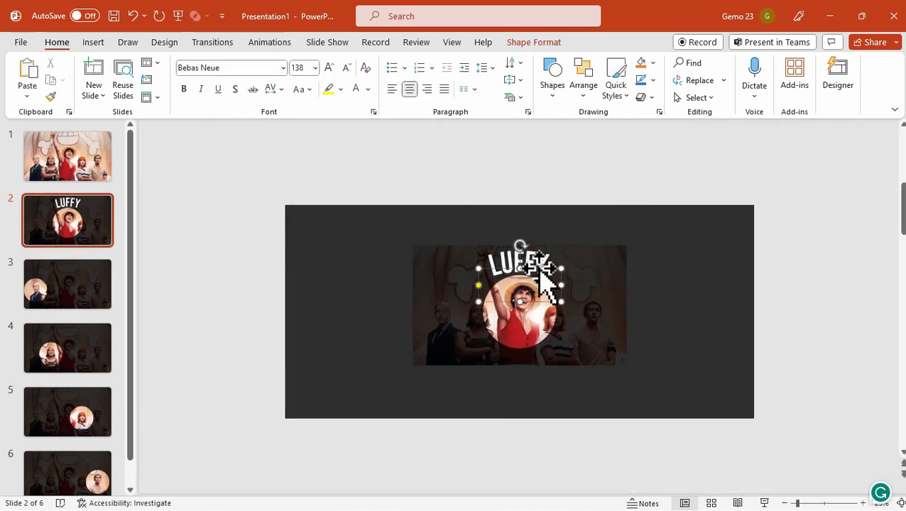
# Rename TextBox 1 to !!NAME in the Selection Pane and copy the LUFFY label
pyautogui.click(583, 74)
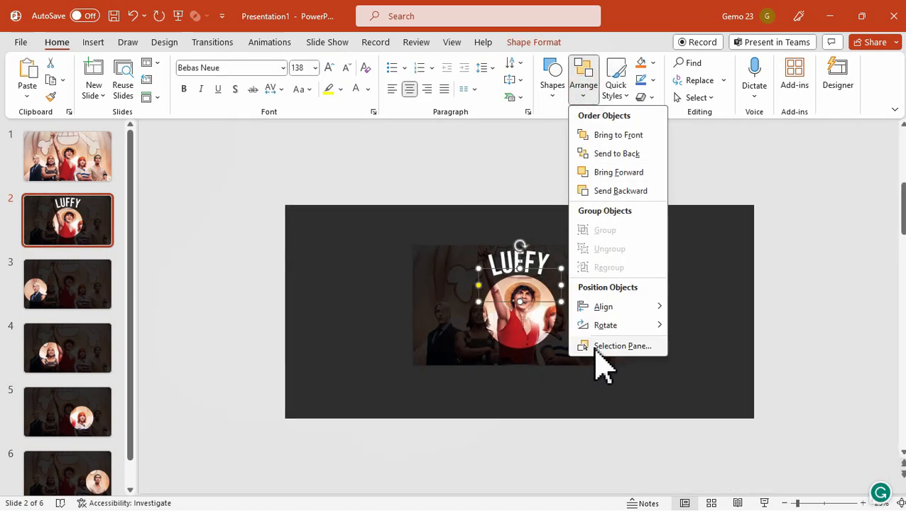
pyautogui.click(622, 345)
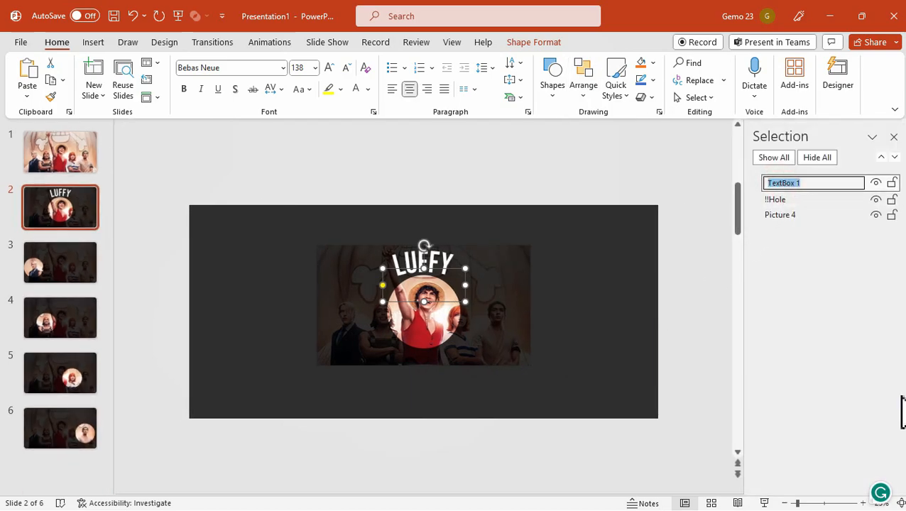
pyautogui.write('!!NAME')
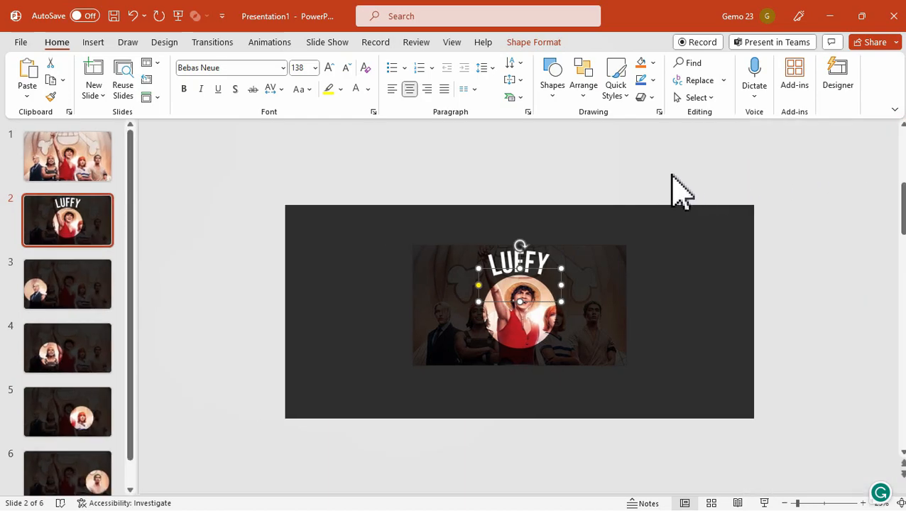
pyautogui.rightClick(677, 188)
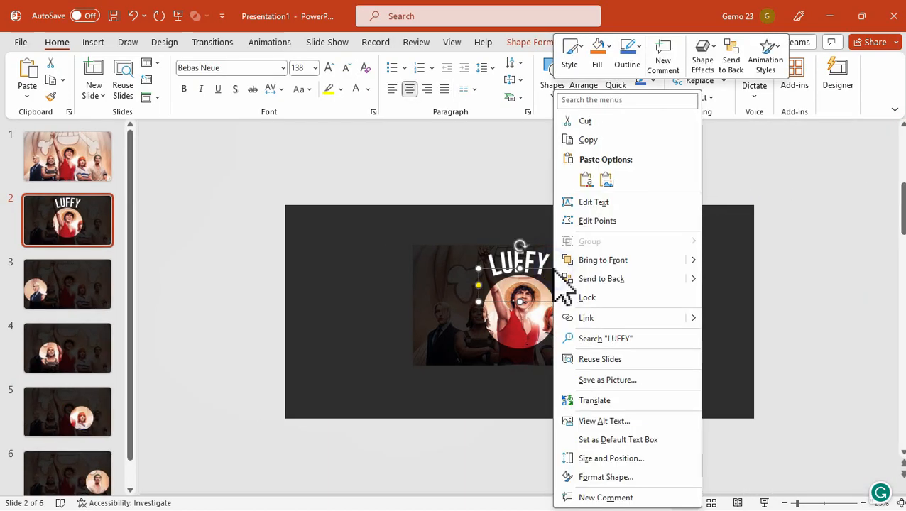
pyautogui.click(67, 284)
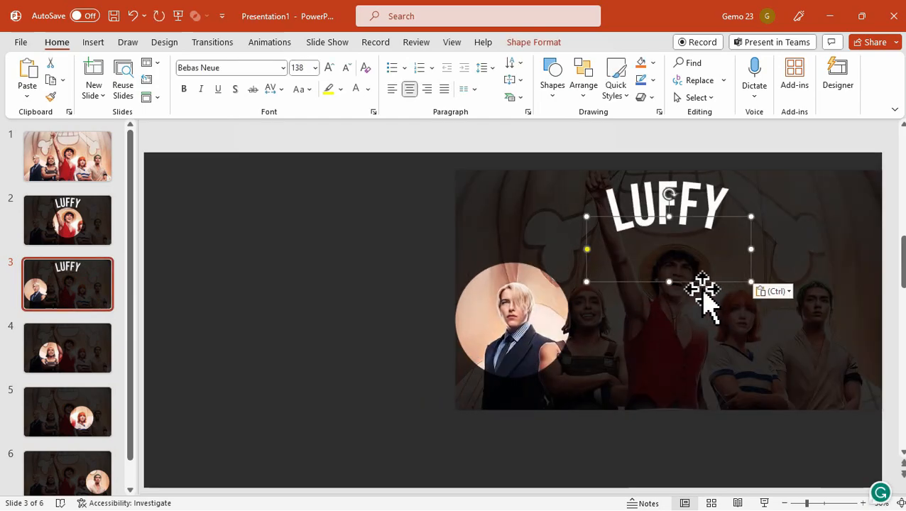
# Paste the label above each spotlight on slides 3–6, reading SANJI, USOPP, NAMI, ZORO
pyautogui.moveTo(699, 291); pyautogui.dragTo(550, 309)
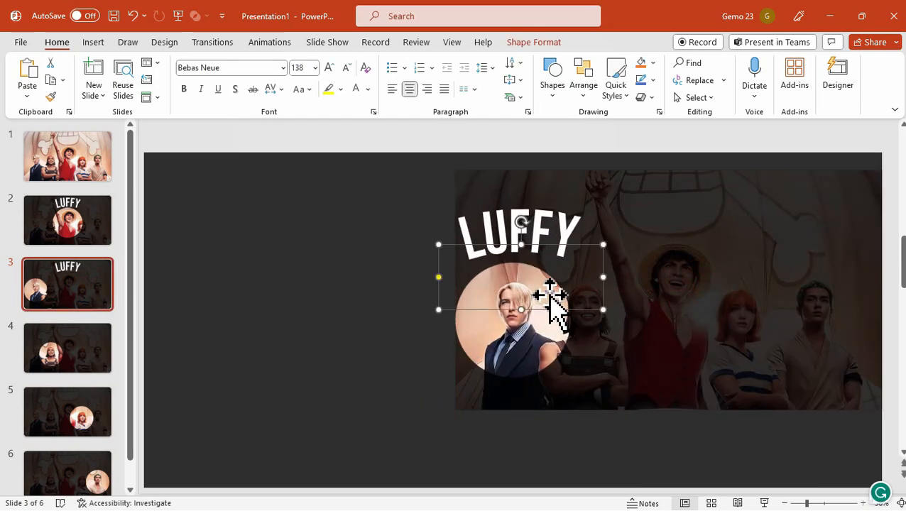
pyautogui.write('SANJI')
pyautogui.write('USOPP')
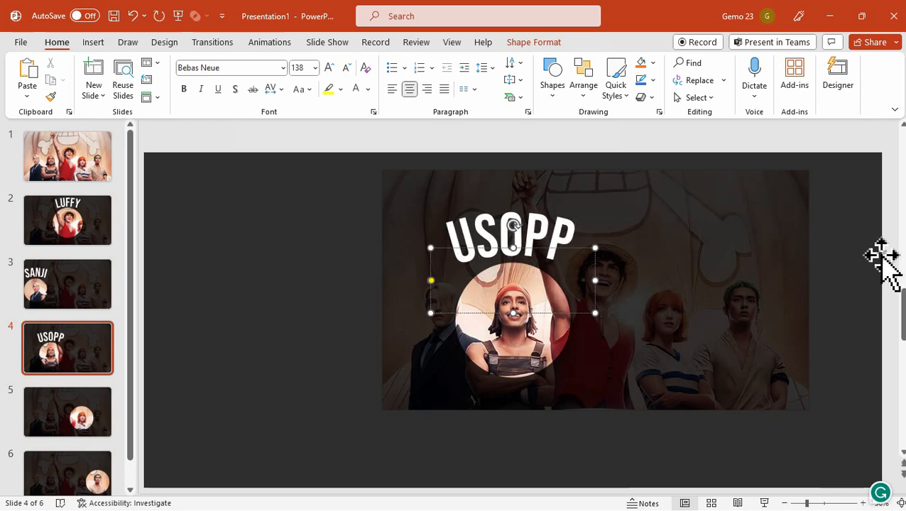
pyautogui.click(67, 411)
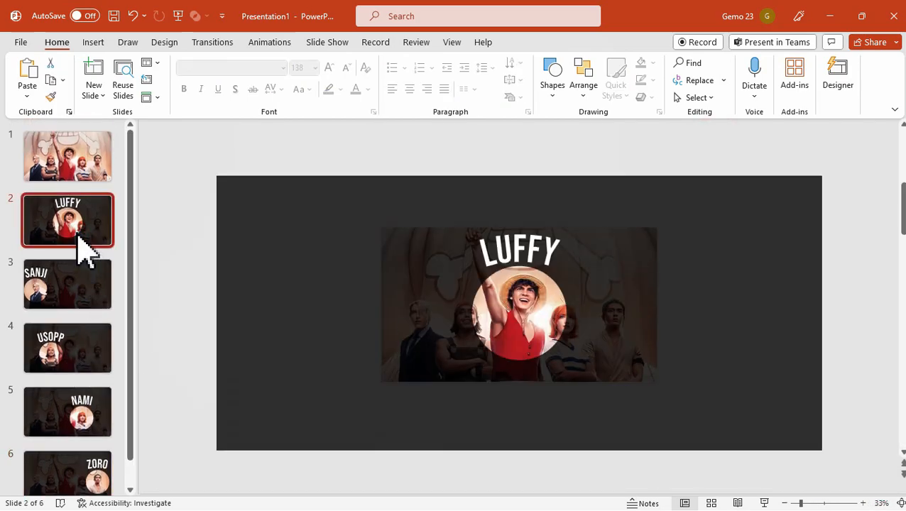
# Copy the LUFFY label from slide 2 onto slide 1 at its top edge
pyautogui.click(519, 249)
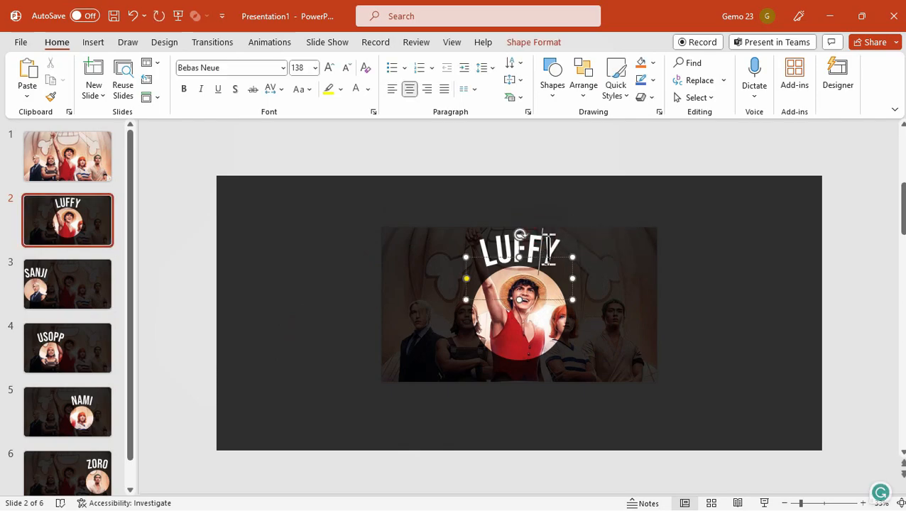
pyautogui.click(67, 155)
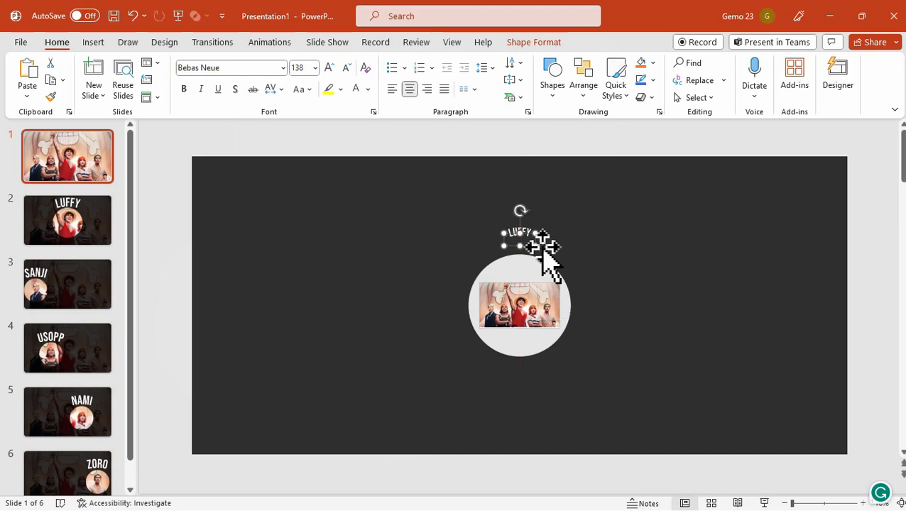
pyautogui.moveTo(518, 244); pyautogui.dragTo(537, 164)
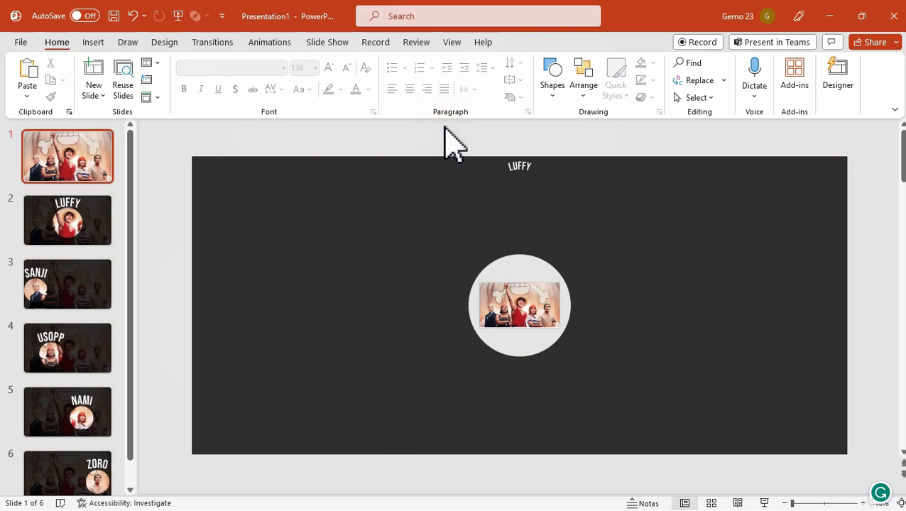
pyautogui.scroll(-3)
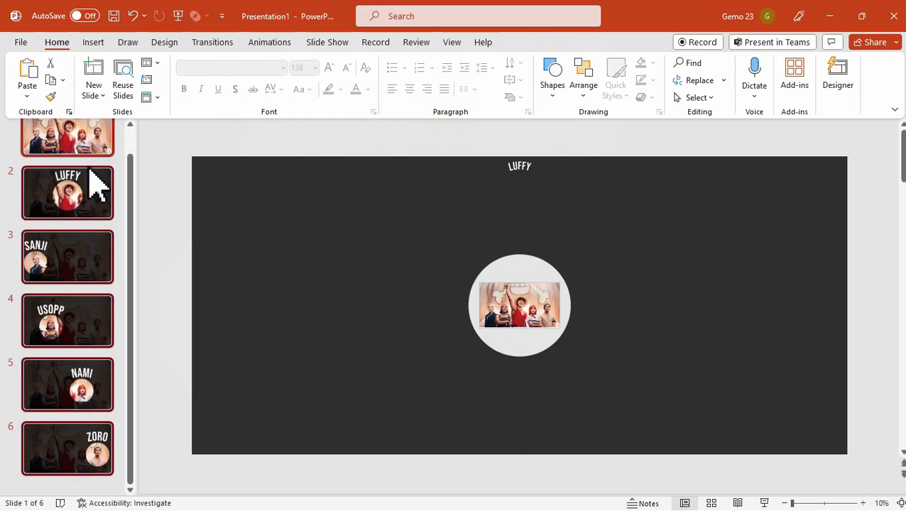
# Apply the Morph transition at 1.5 seconds duration to all six slides
pyautogui.click(212, 42)
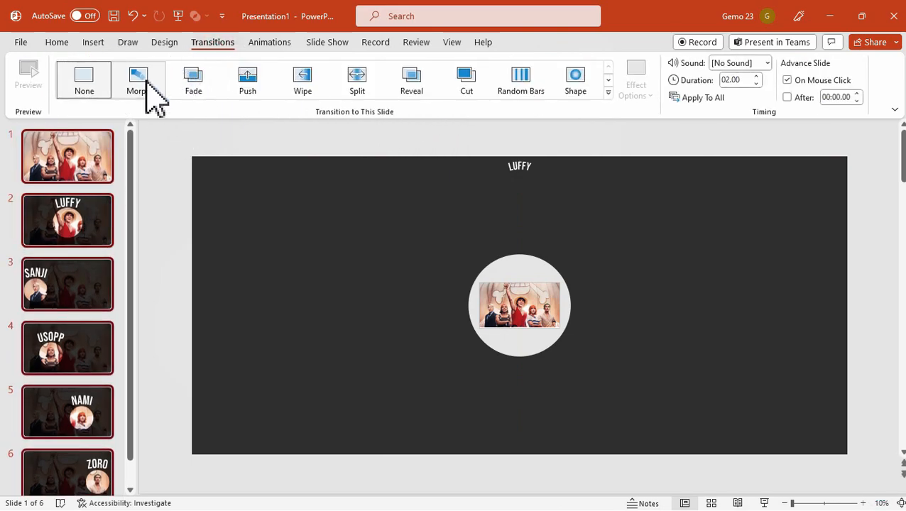
pyautogui.click(138, 80)
pyautogui.write('01.5')
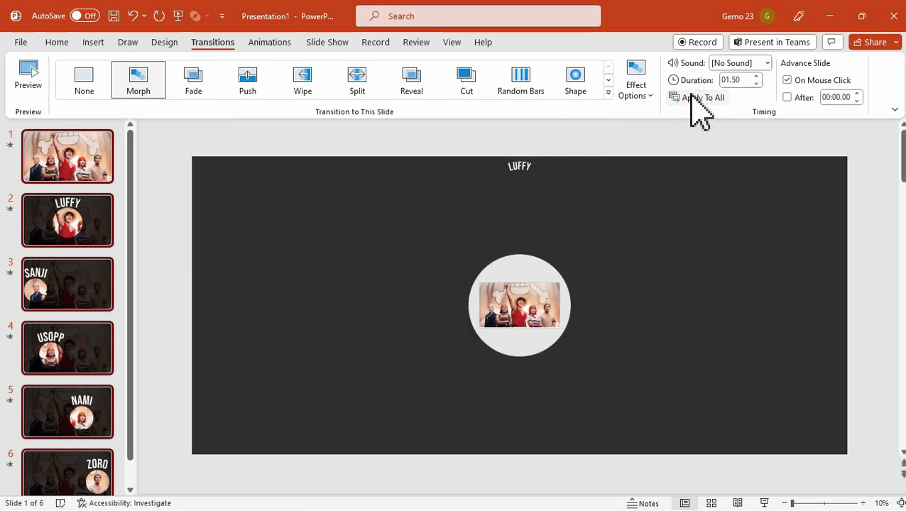
pyautogui.click(327, 42)
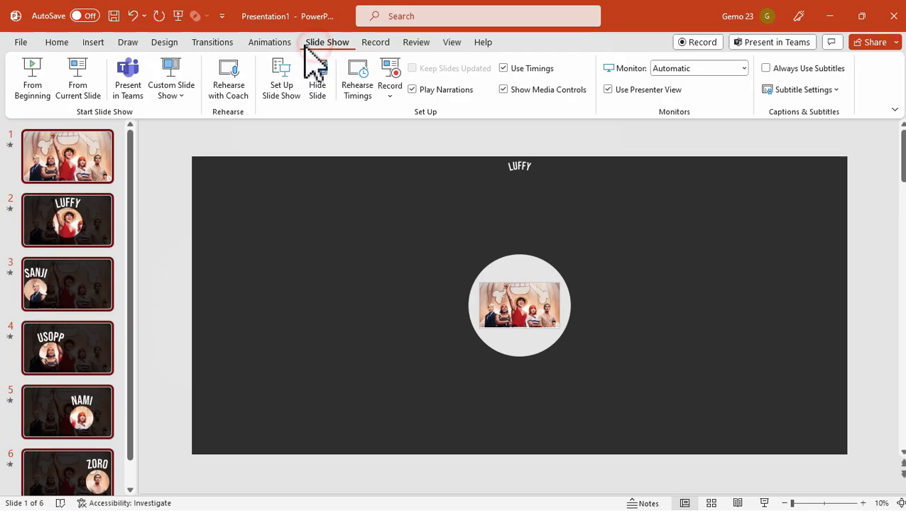